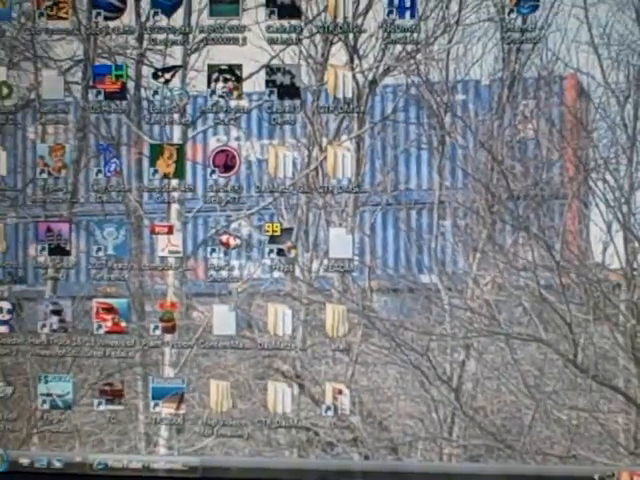
Launch Trainz Railroad Simulator 2006 from its desktop icon.
{"action": "double_click", "coordinate": [213, 166]}
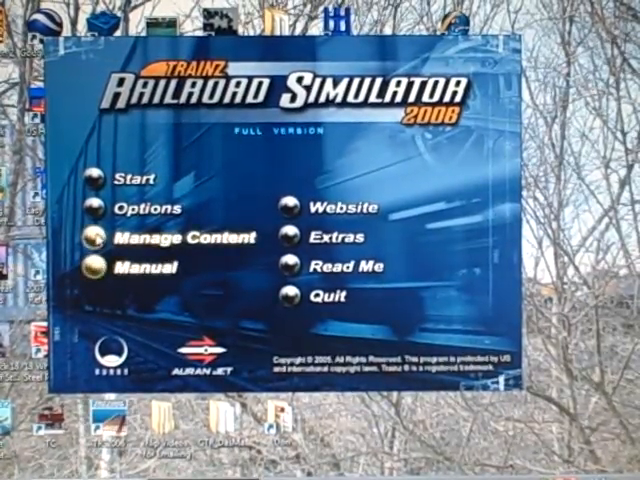
{"action": "left_click", "coordinate": [182, 237]}
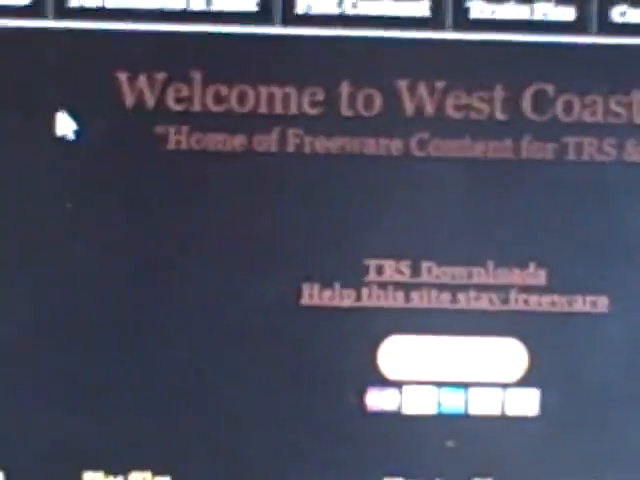
Scroll the West Coast Trains home page to the top 10 downloads and newest uploads.
{"action": "scroll", "scroll_direction": "down", "scroll_amount": 3}
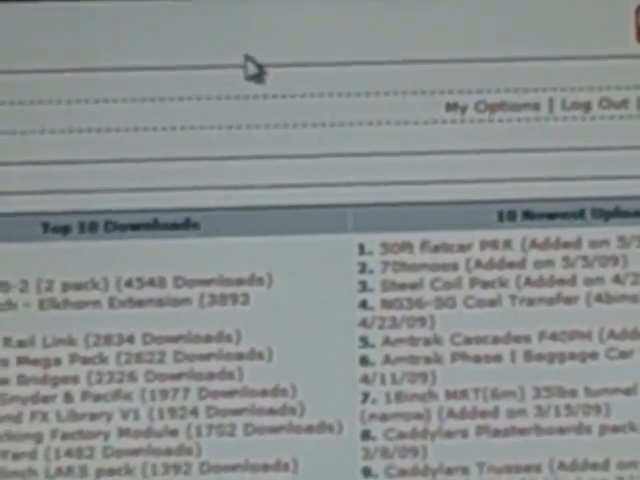
Scroll the Auran Download Station front page down to the Top 10 Downloads list.
{"action": "scroll", "scroll_direction": "down", "scroll_amount": 3}
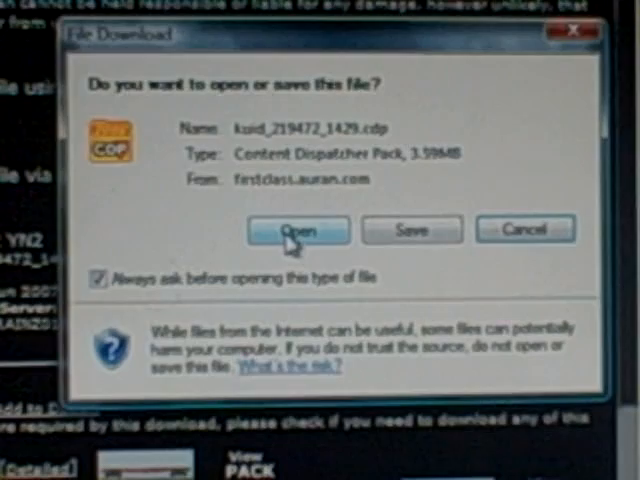
Choose Open for the kuid_219472_1429.cdp content pack download.
{"action": "left_click", "coordinate": [297, 229]}
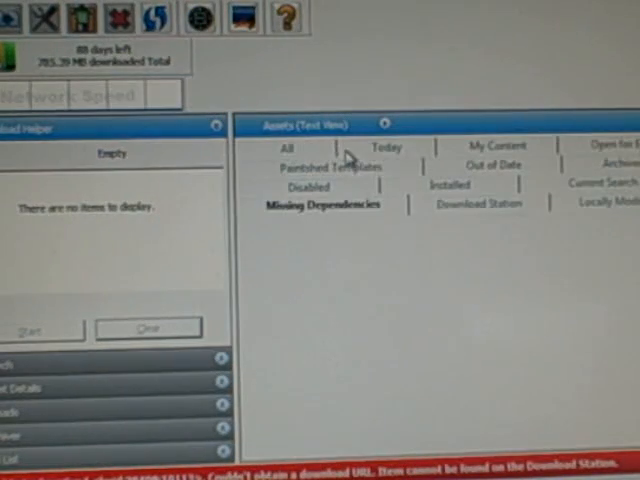
Show the Missing Dependencies list in Content Manager Plus.
{"action": "left_click", "coordinate": [323, 204]}
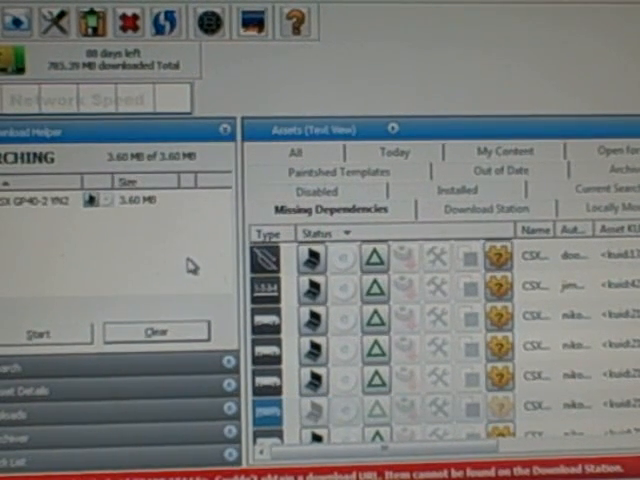
{"action": "mouse_move", "coordinate": [84, 246]}
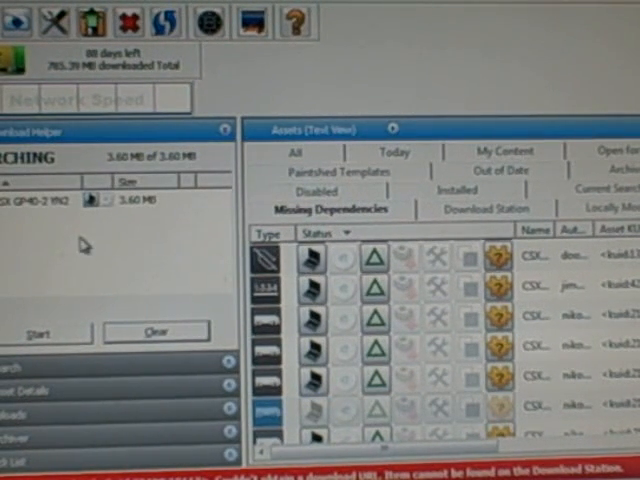